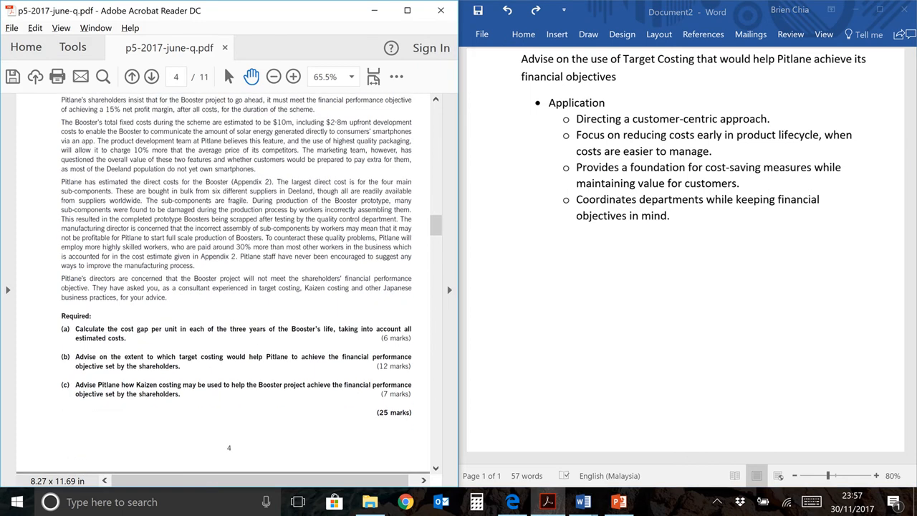
mouse_move(70, 368)
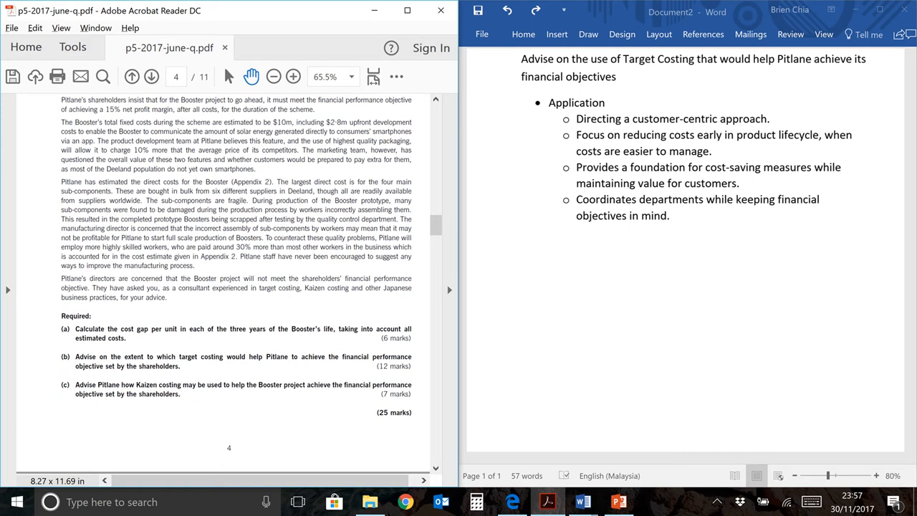
- Highlight 'Advise' in requirement (b) of the Pitlane question
double_click(85, 356)
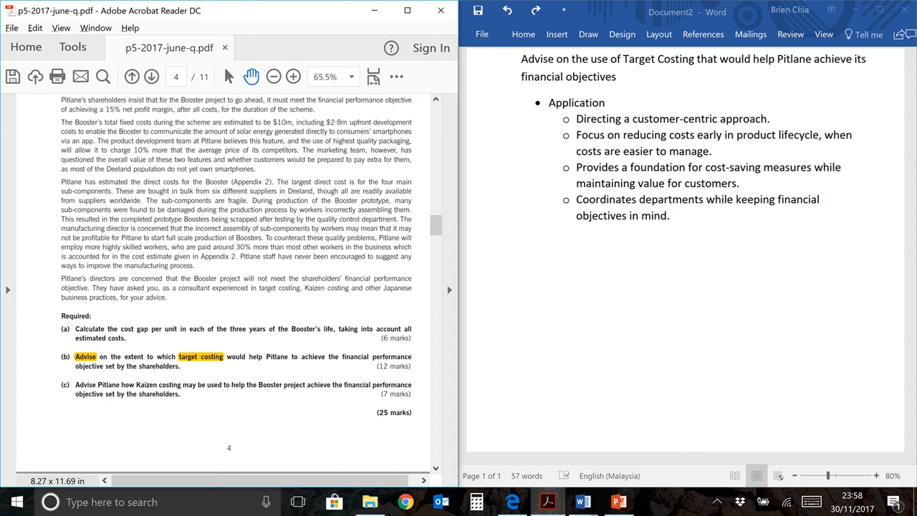
mouse_move(326, 259)
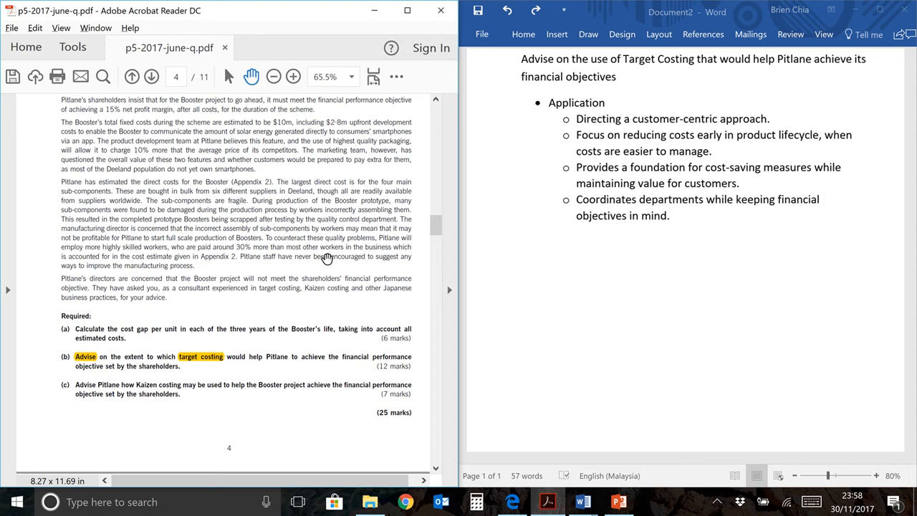
mouse_move(544, 167)
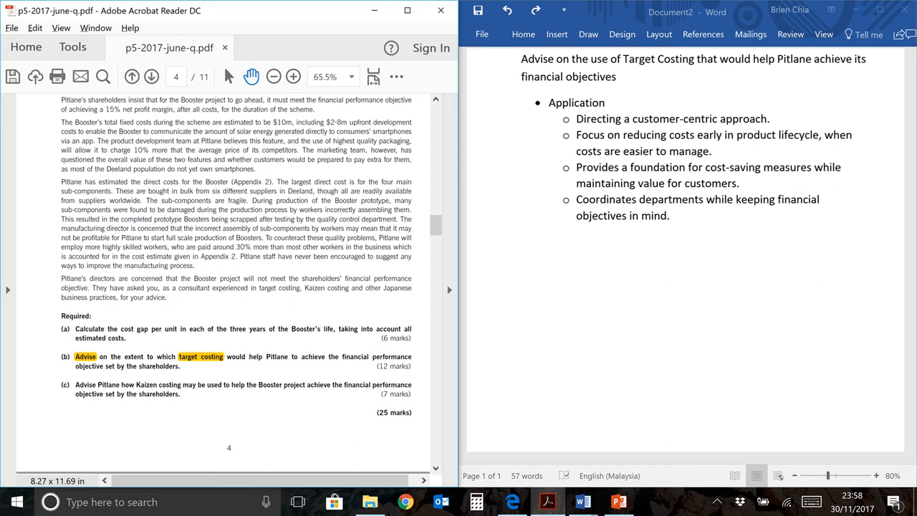
- Add 'Advice based on question' with sub-point 'Pitlane appears to have production inefficiencies (para 1)'
drag(302, 356, 104, 366)
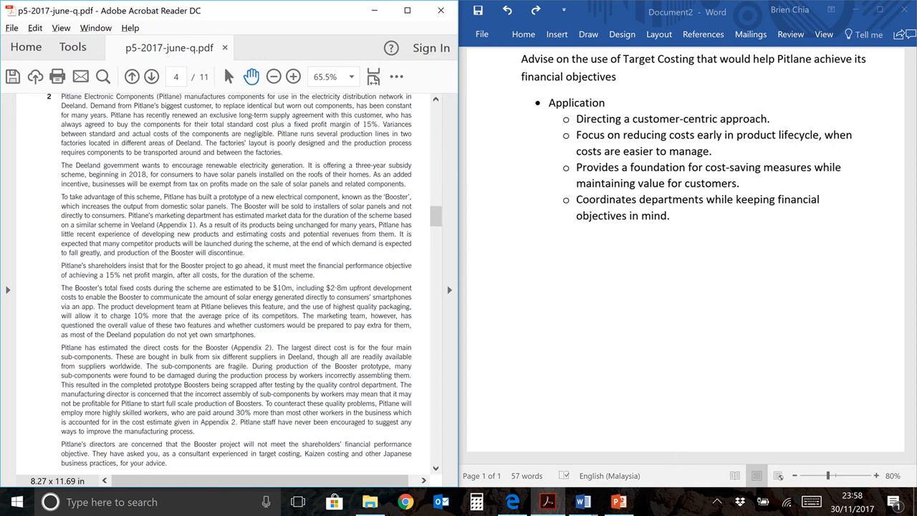
mouse_move(50, 272)
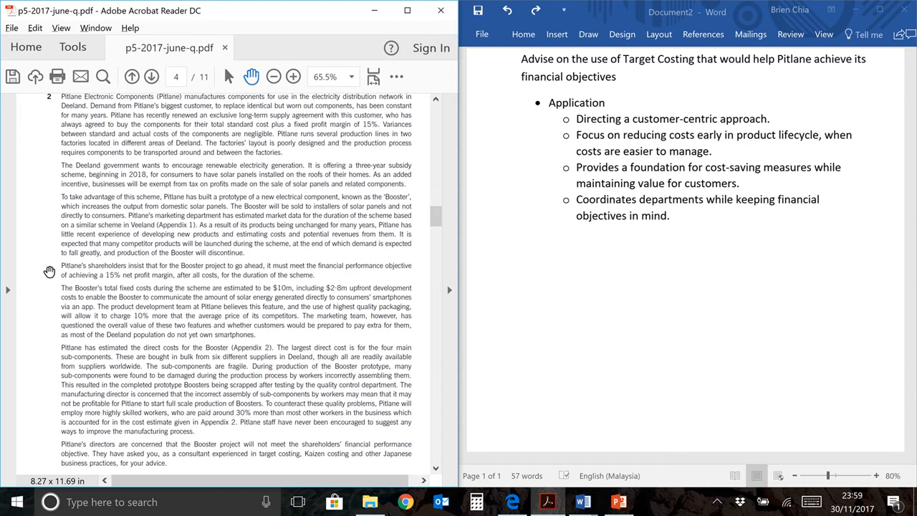
text(Advice based on question)
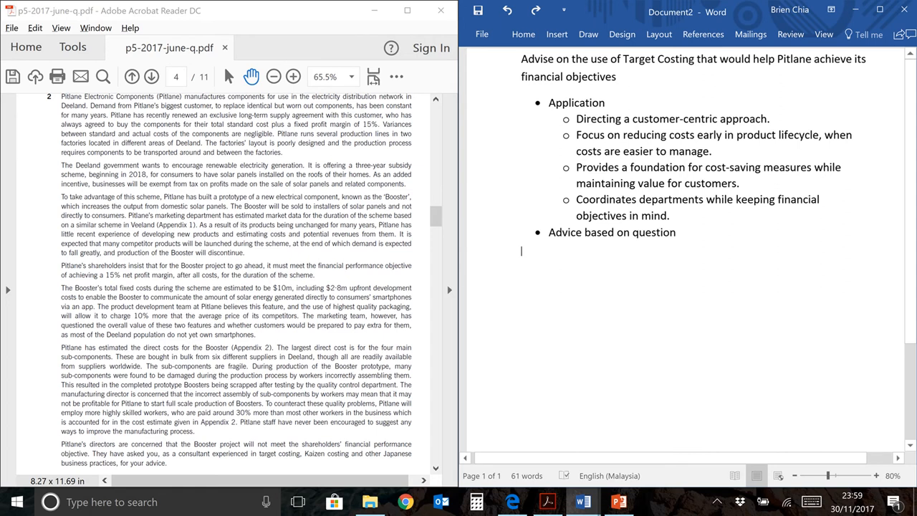
text(Pitlane appears to have production inefficiencies (para 1))
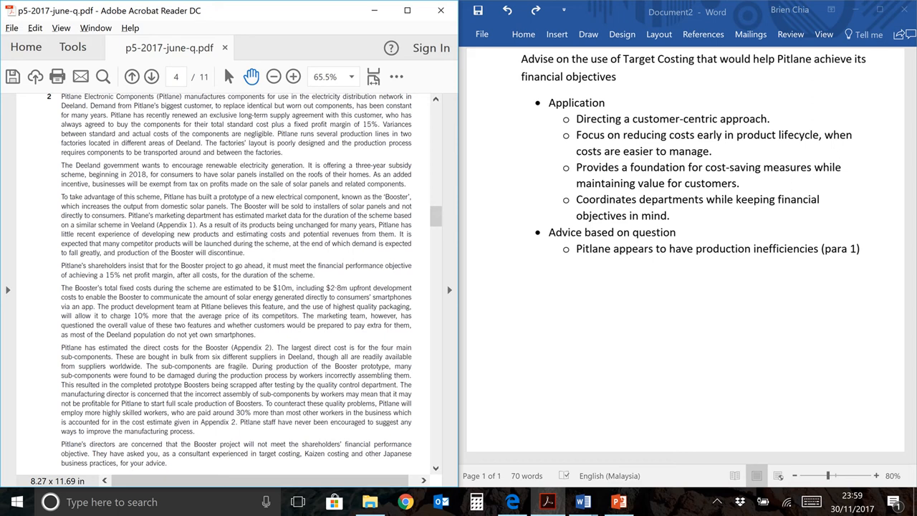
- Highlight the factory layout sentence and note Pitlane's little new-product and estimating experience
drag(207, 143, 283, 152)
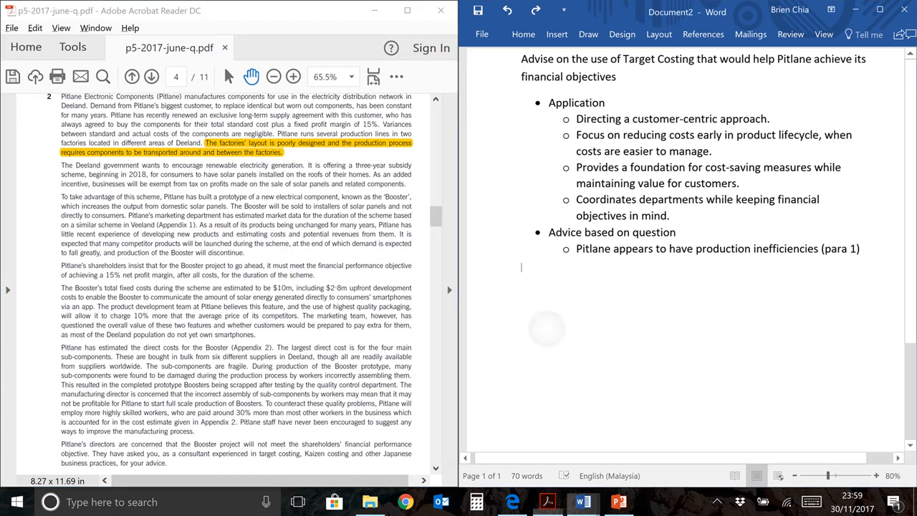
text(Pitlane has little experience in developing new products, and estimating costs and revenues (para 3))
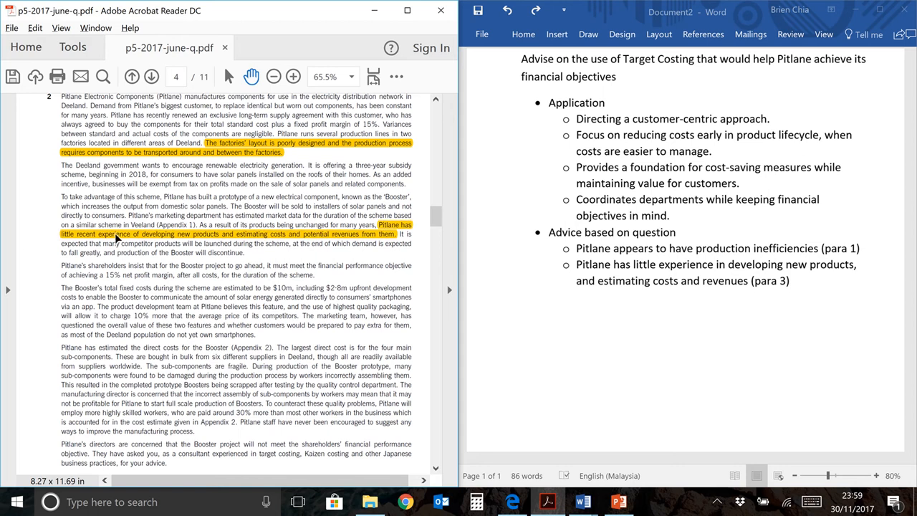
mouse_move(226, 250)
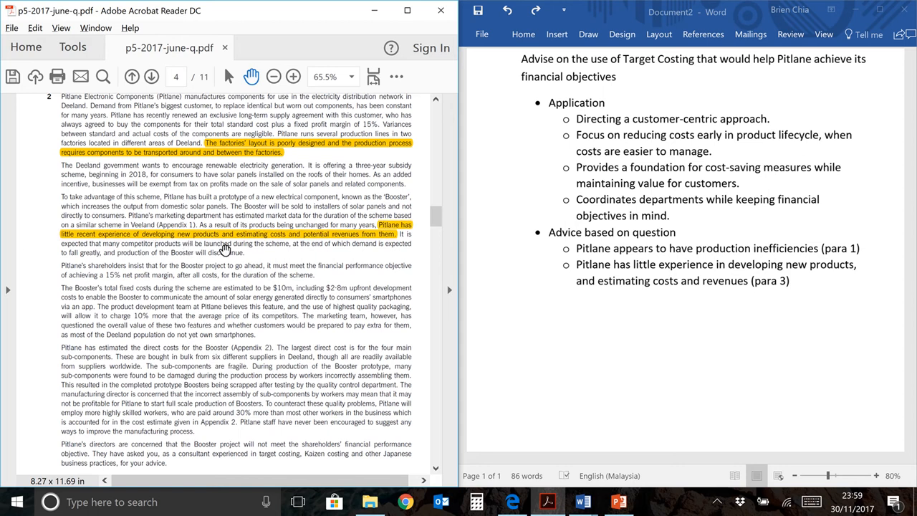
mouse_move(341, 245)
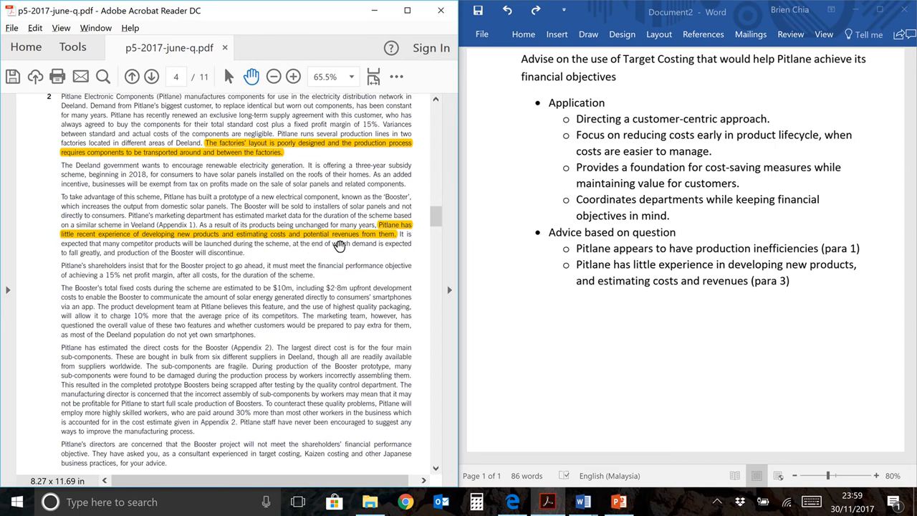
mouse_move(501, 209)
text(Project has limited life due to competition (para 3) and possible expiry of subsidies (para 2))
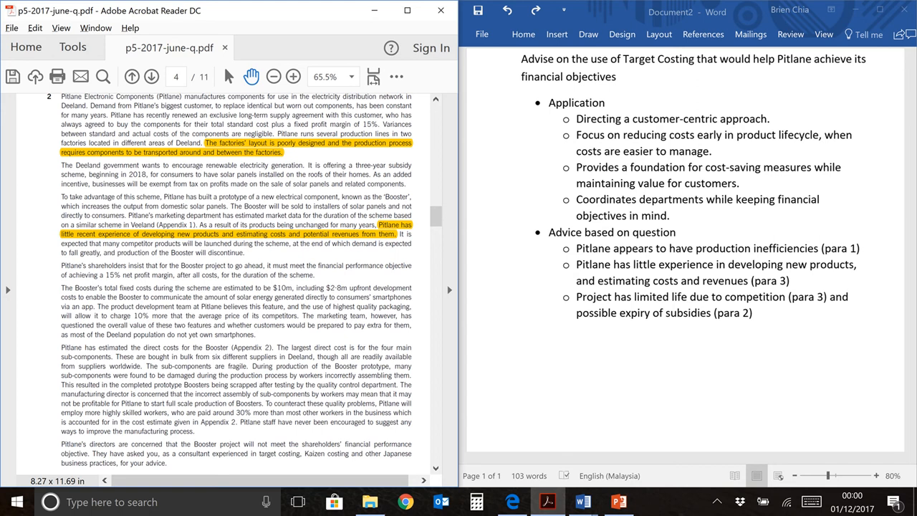
- Highlight the limited-life evidence and the sentence about selling to installers in the PDF
drag(102, 244, 245, 252)
text(Pitlane will be selling to installers (B2B) rather than consumers (para 3))
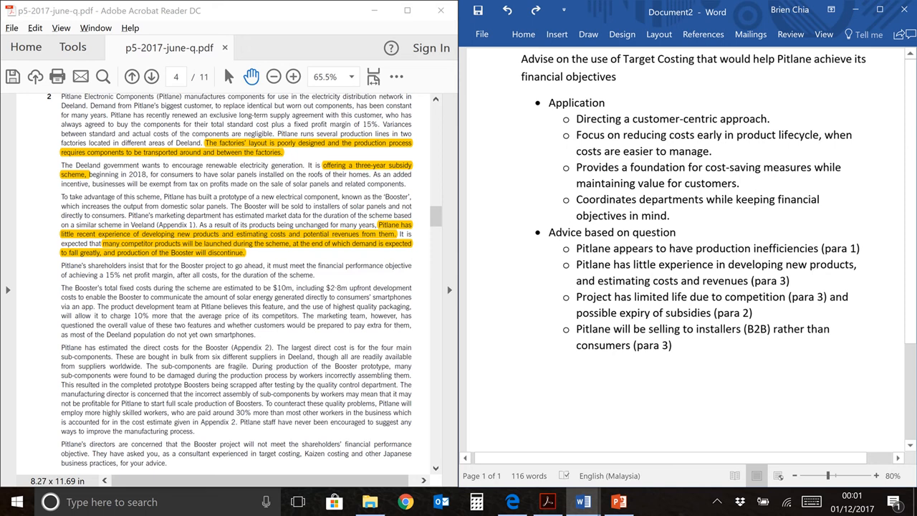
click(520, 363)
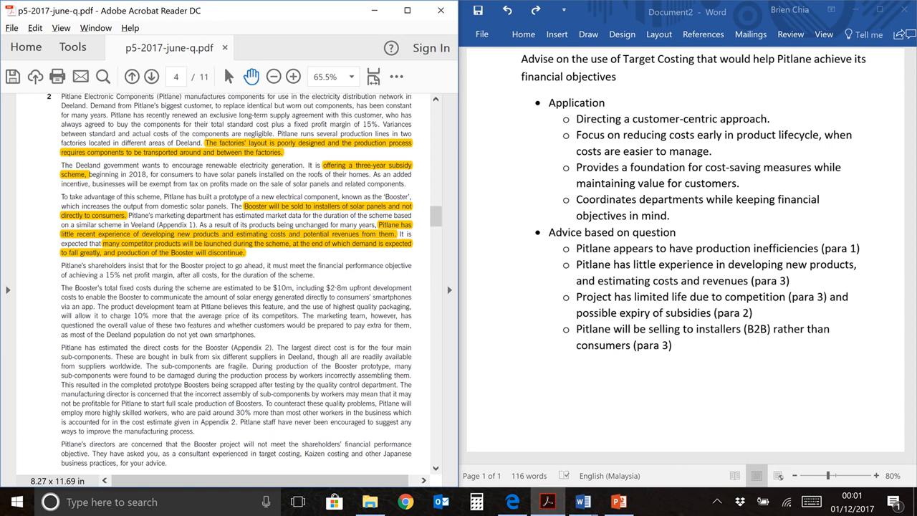
mouse_move(541, 178)
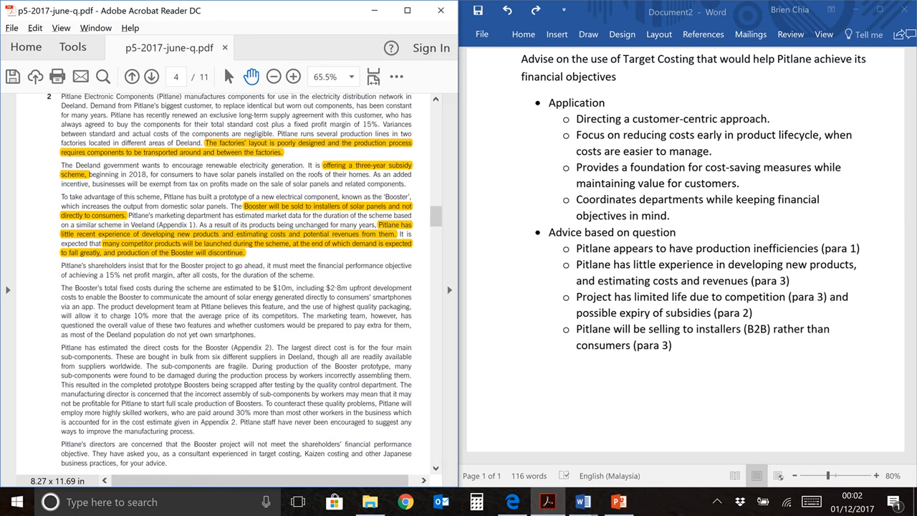
- Add sub-points on emulating another country's scheme (para 3) and the $2.8m smartphone app
text(Pitlane is emulating a similar scheme from another country (para 3))
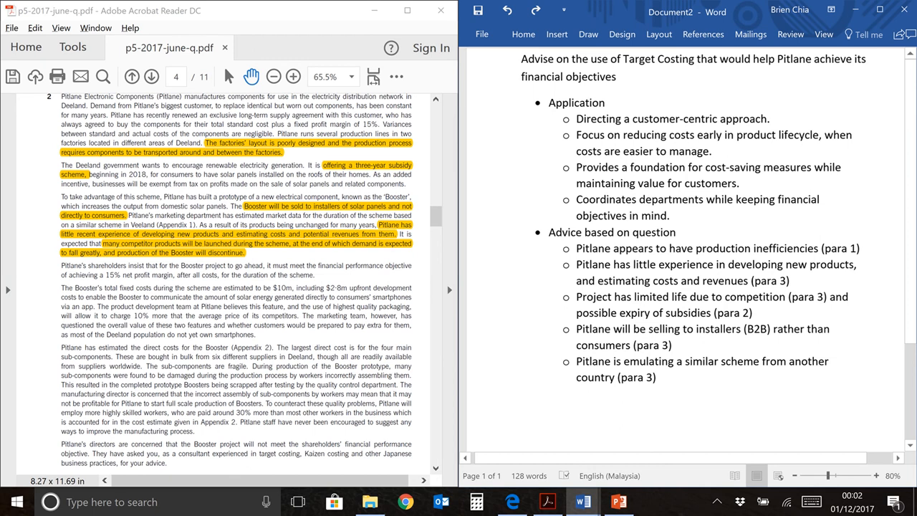
scroll(down, 3)
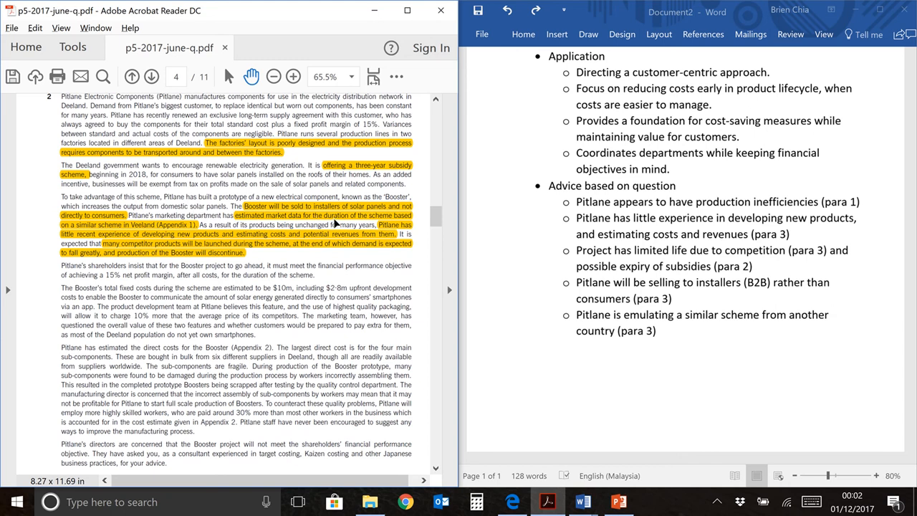
mouse_move(233, 251)
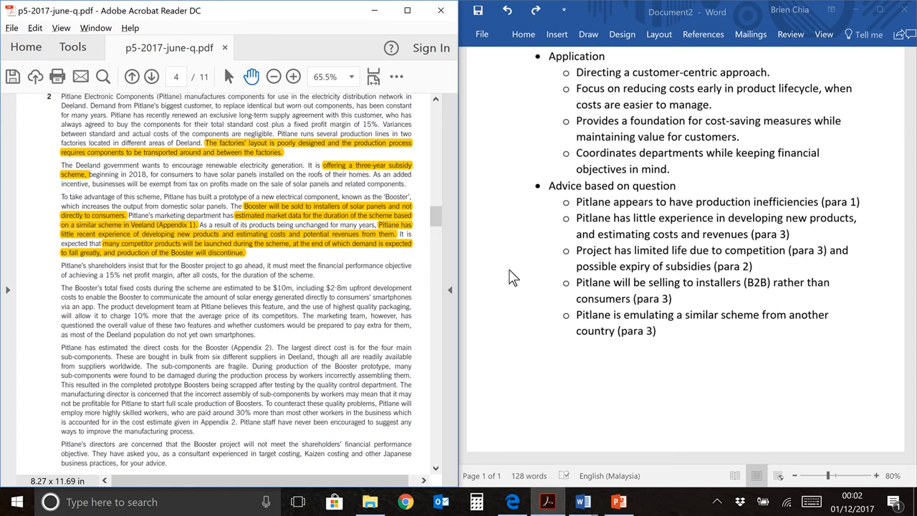
mouse_move(589, 235)
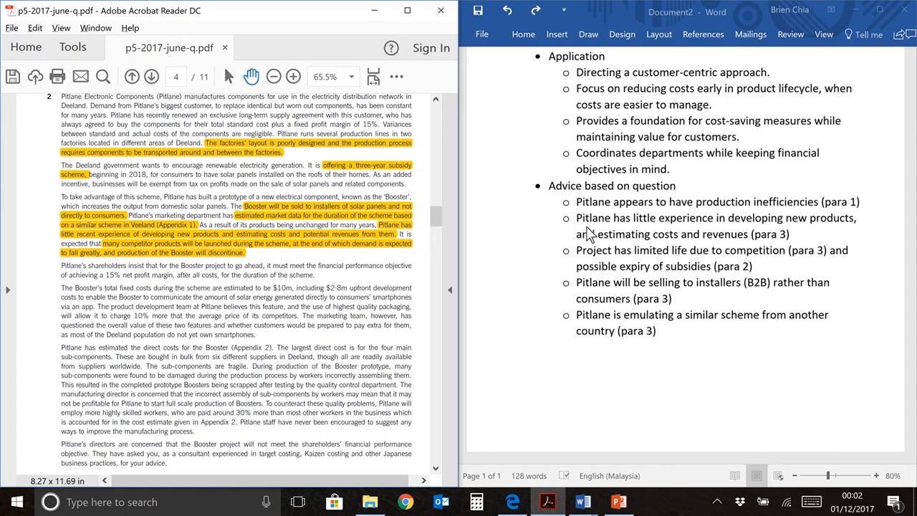
mouse_move(538, 261)
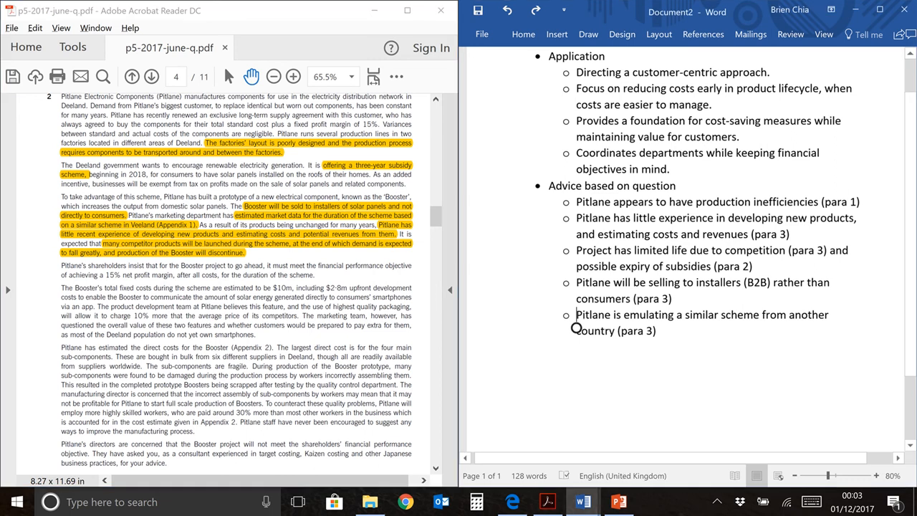
text(Pitlane plans to commit $2.8m to develop smartphone app that communicates with consumers (para 5))
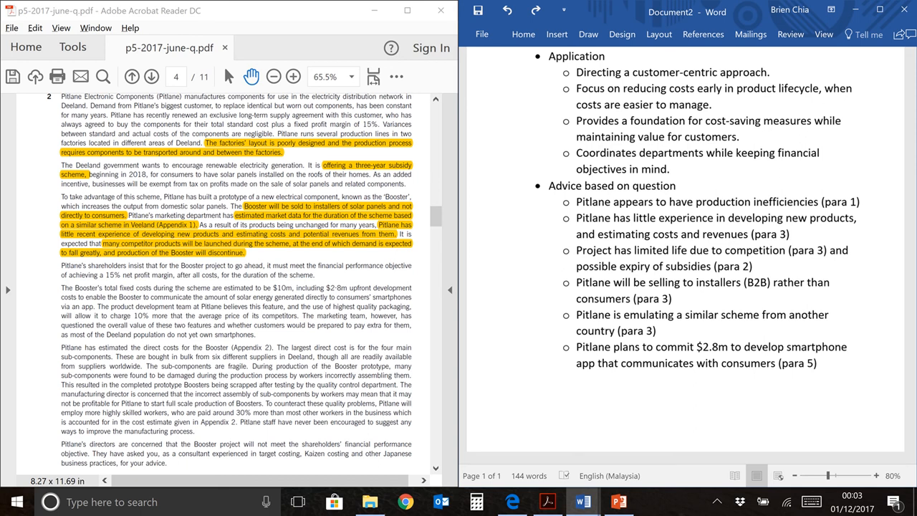
- Highlight the $2.8m upfront app development cost passage in the PDF
scroll(down, 3)
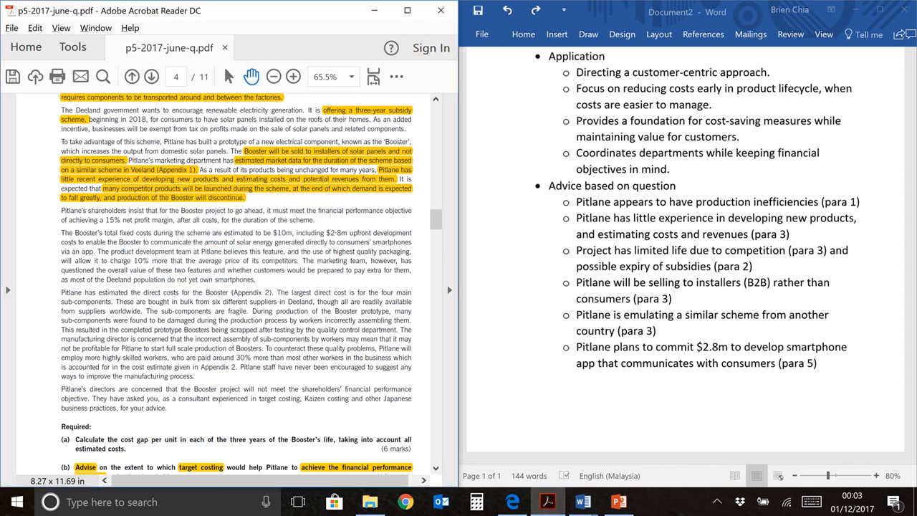
drag(327, 233, 94, 251)
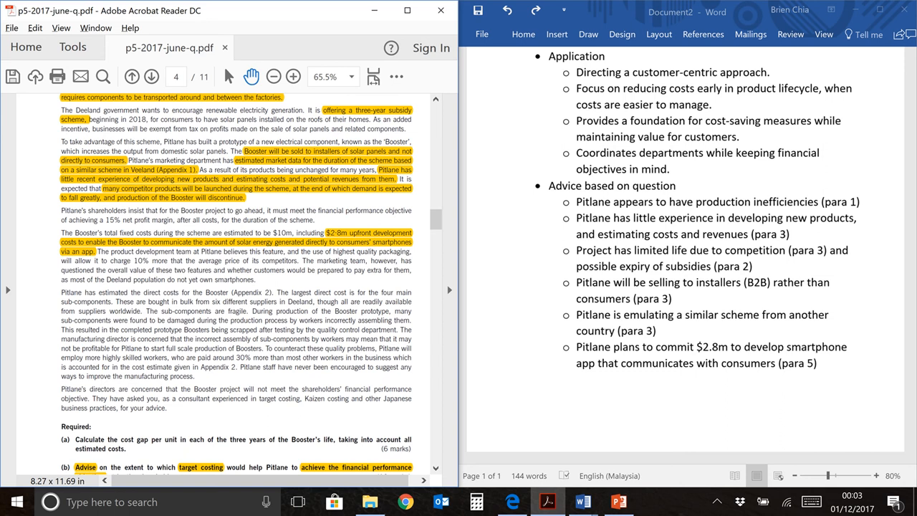
mouse_move(111, 255)
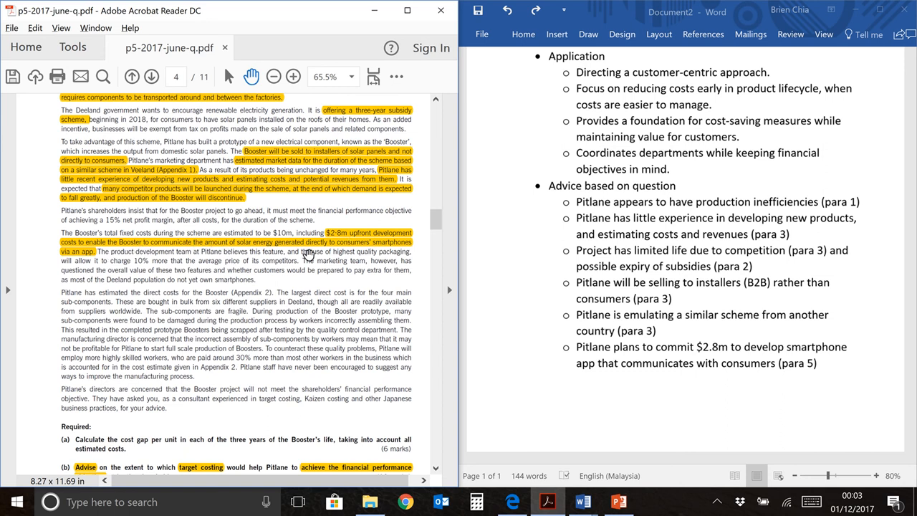
mouse_move(498, 292)
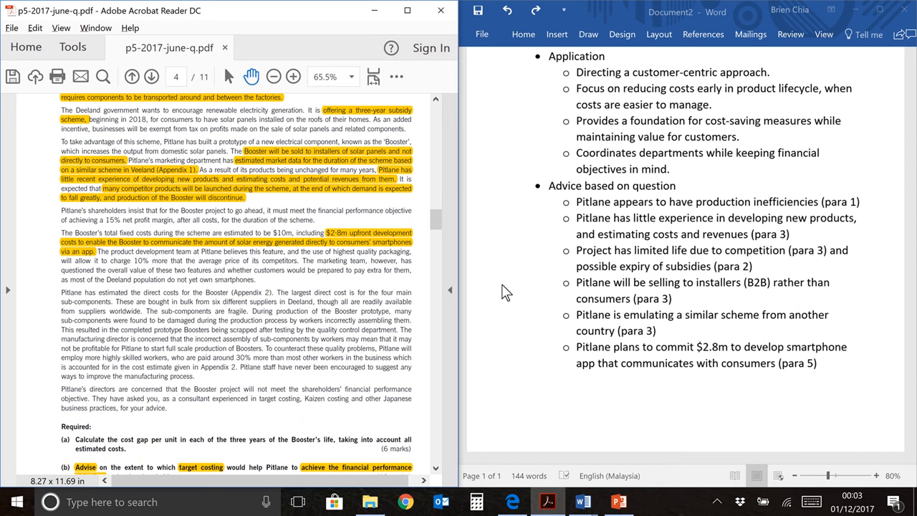
- Add the sub-point 'Pitlane plans to use highest quality packaging (para 5)'
click(577, 366)
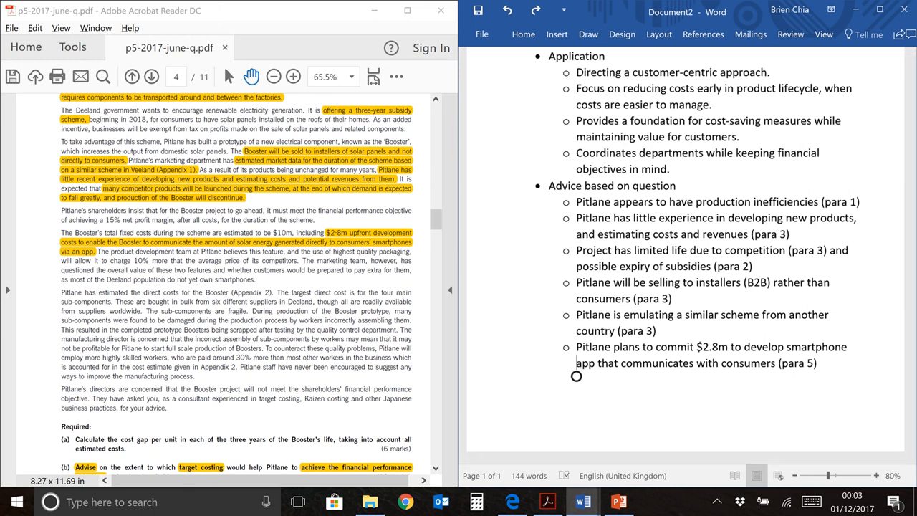
text(Pitlane plans to use highest quality packaging (para 5))
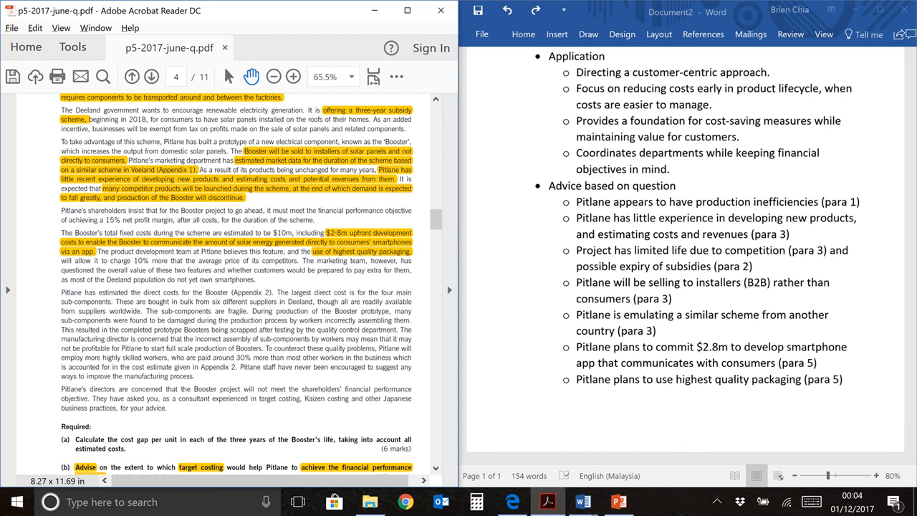
- Scroll the PDF to find the smartphone ownership sentence
scroll(up, 3)
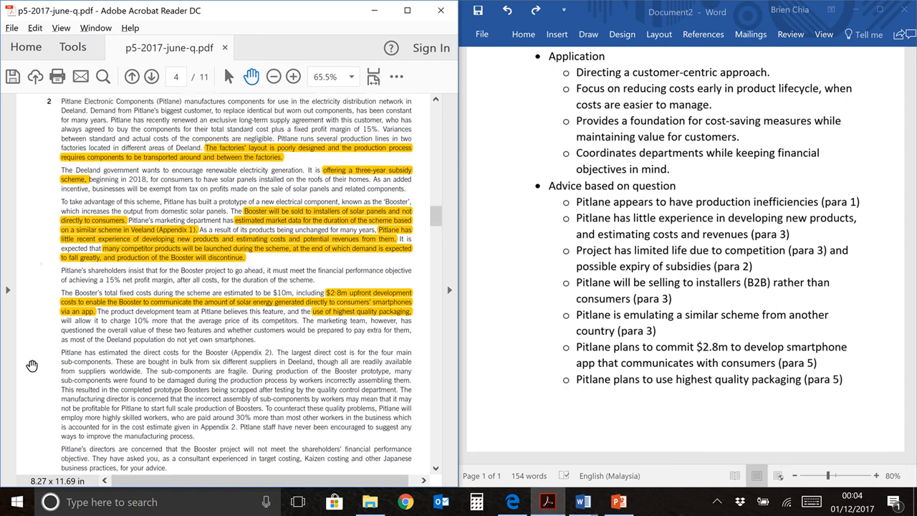
scroll(down, 3)
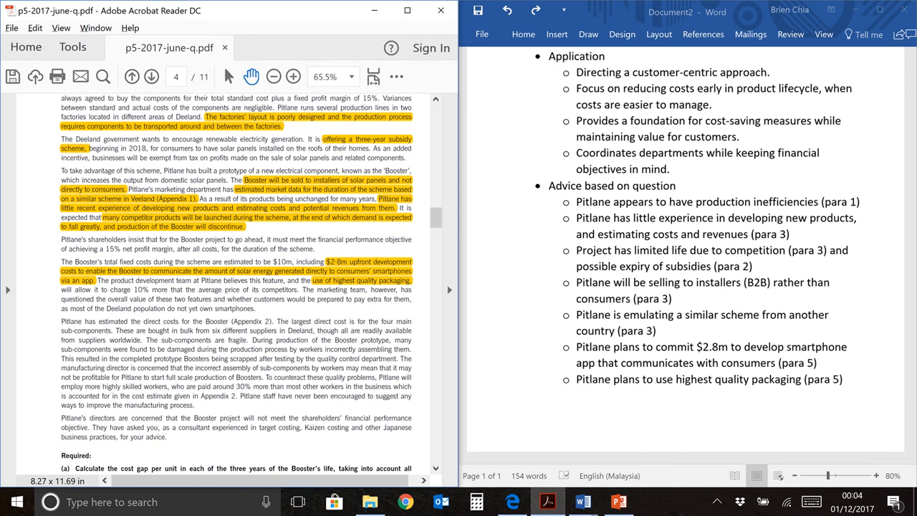
scroll(down, 3)
text(Value of app is doubtful as most residents of Deeland don’t own smartphones (para 5)
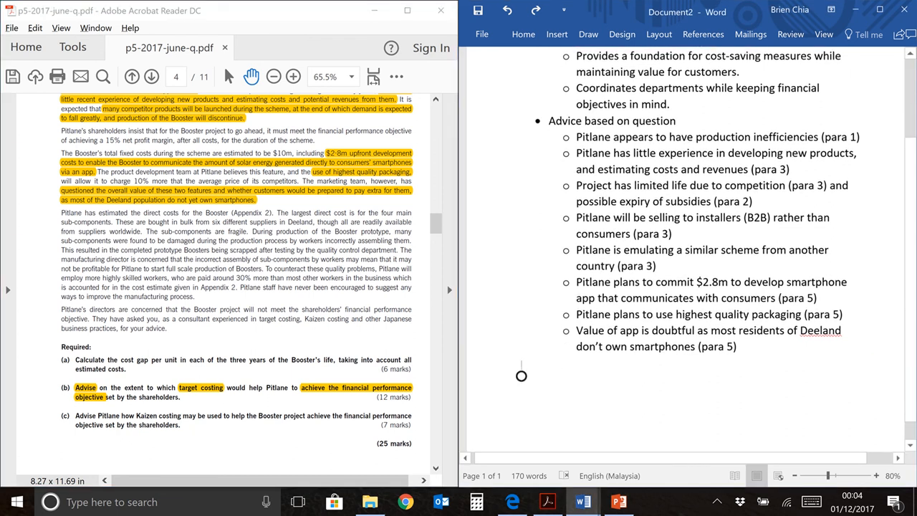
- Add 'Subcomponents are bought in bulk from different suppliers (para 6)' and highlight that sentence
text(Subcomponents are bought in bulk from different suppliers (para 6))
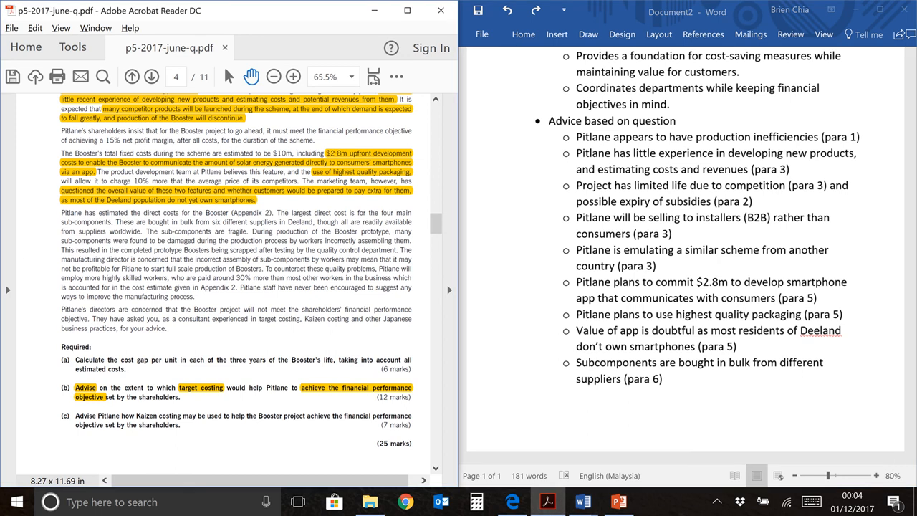
drag(102, 221, 143, 231)
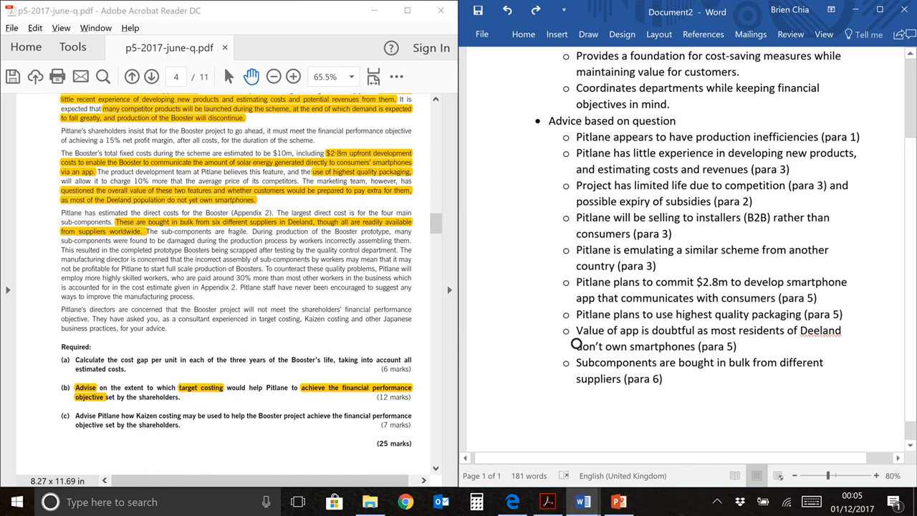
- Add the sub-point on workers damaging fragile sub-components, prompting hiring more skilled labour
text(Damage to fragile sub-components by workers leading Pitlane to propose hiring more skilled labour. (para 6))
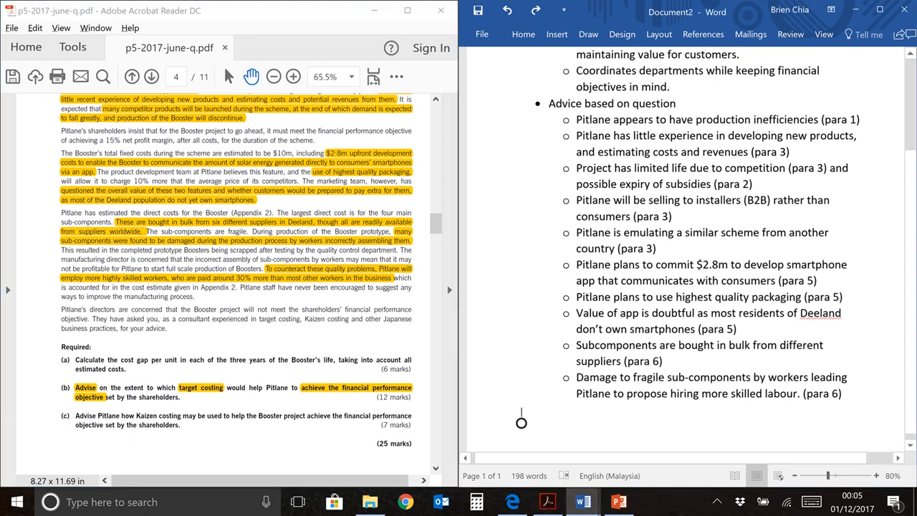
mouse_move(577, 342)
text(Pitlane staff not encouraged to provide input to improve production process. (para 6))
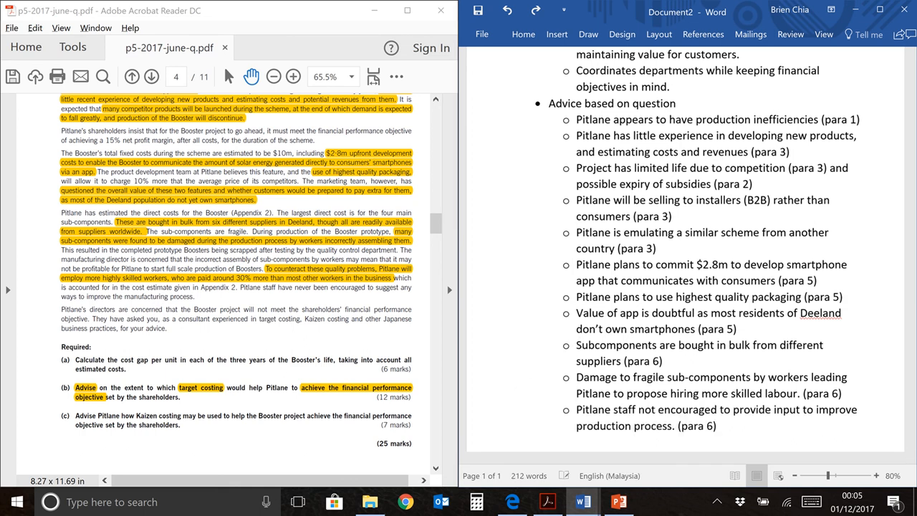
- Scroll down the Word document past the 'Advice based on question' list
scroll(down, 3)
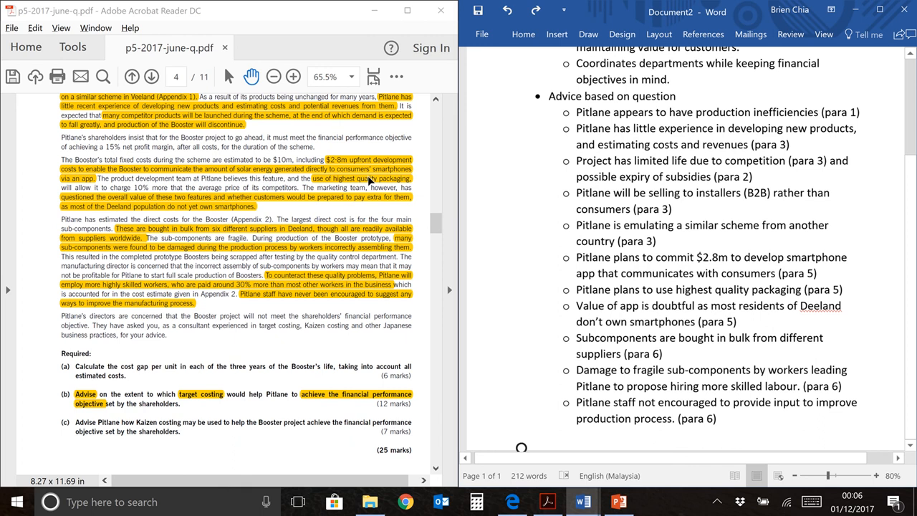
mouse_move(557, 265)
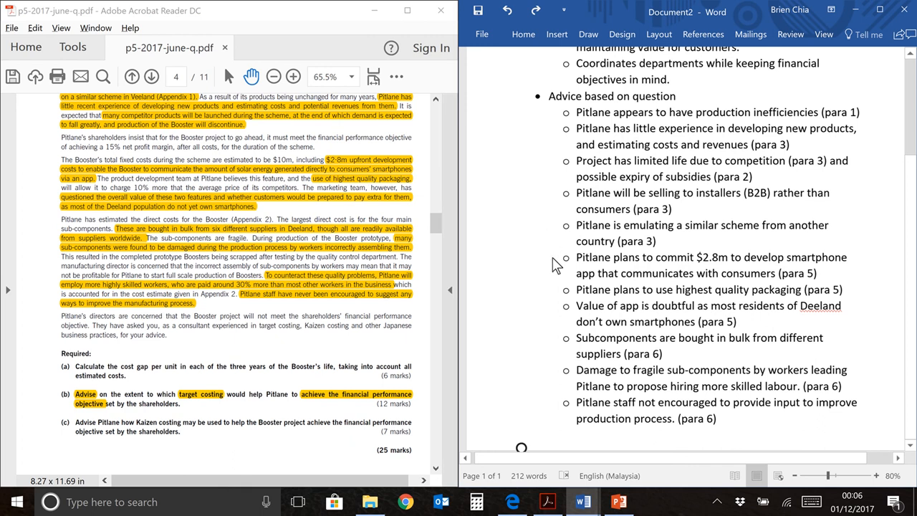
mouse_move(561, 122)
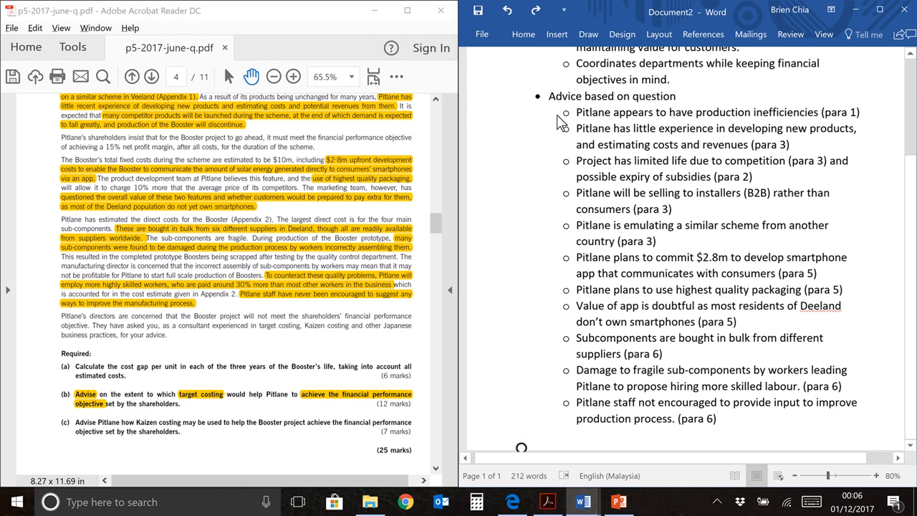
mouse_move(560, 245)
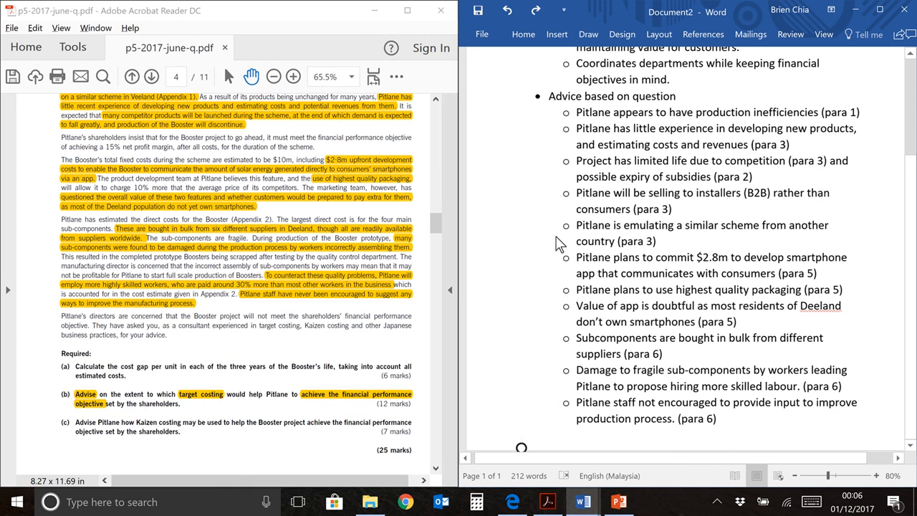
mouse_move(548, 308)
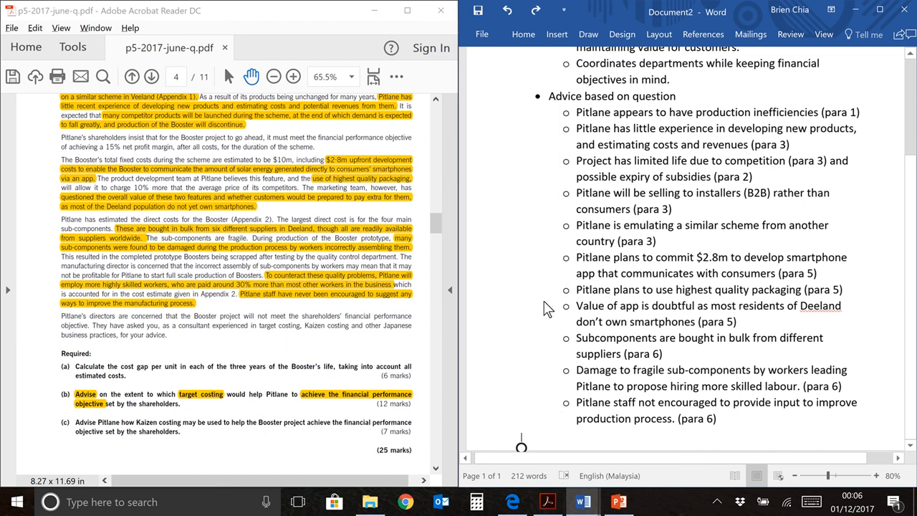
mouse_move(539, 385)
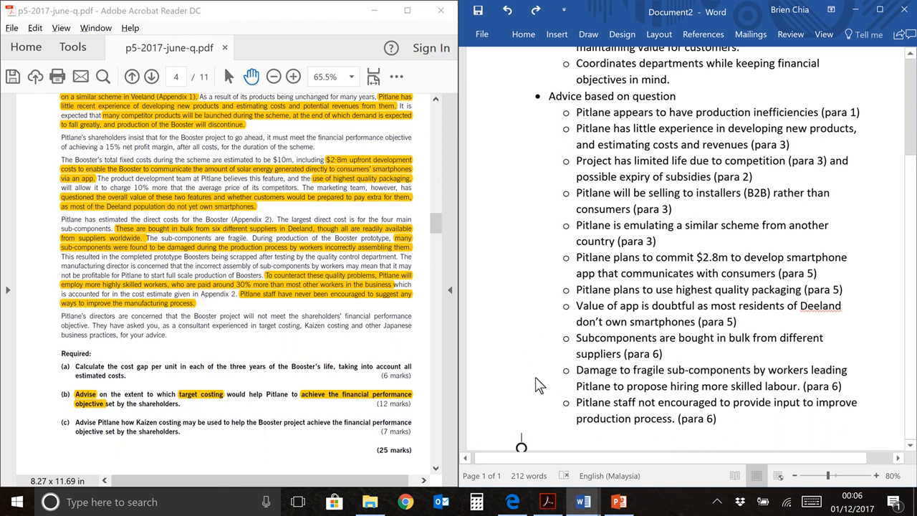
mouse_move(538, 223)
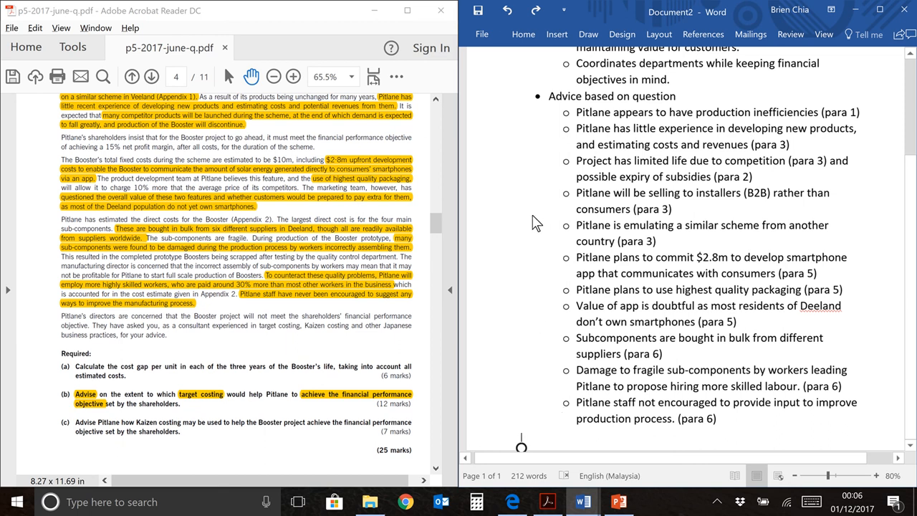